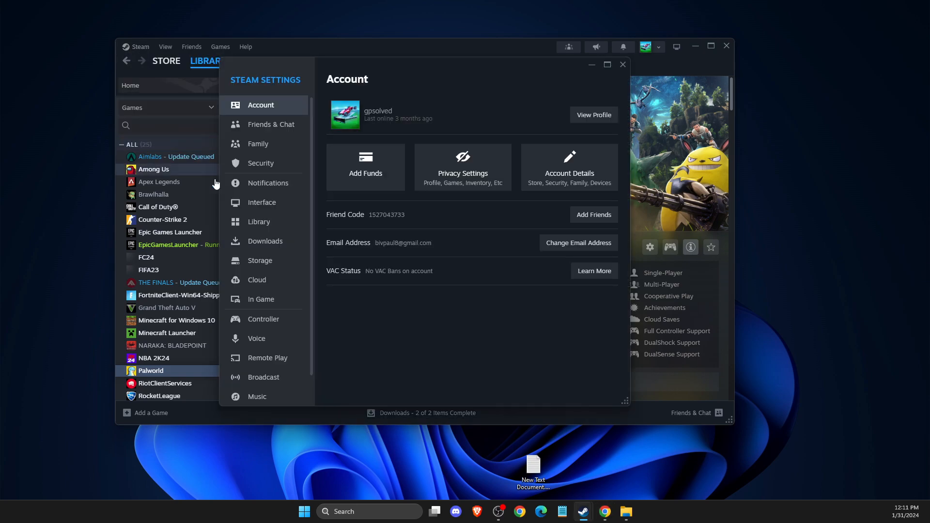
# Show the Controller page of Steam Settings with the connected PS4 controller.
pyautogui.click(263, 318)
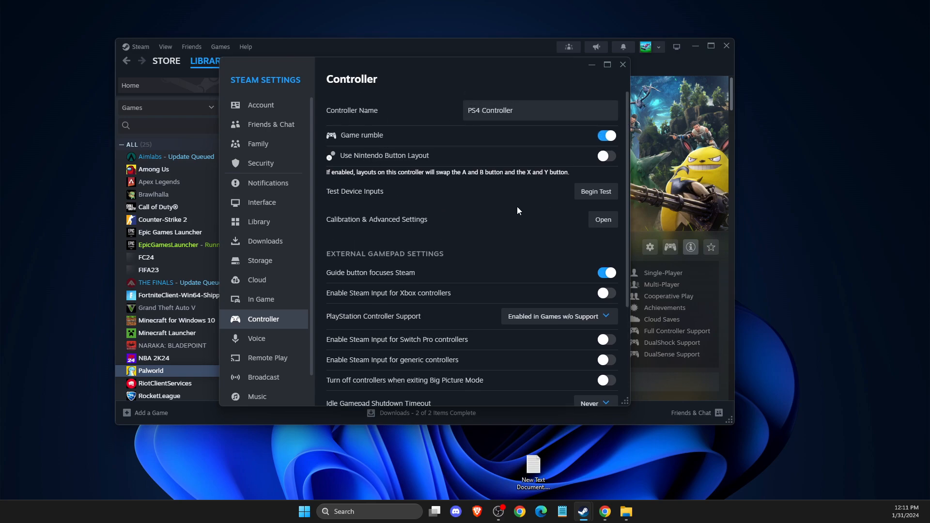
pyautogui.moveTo(595, 191)
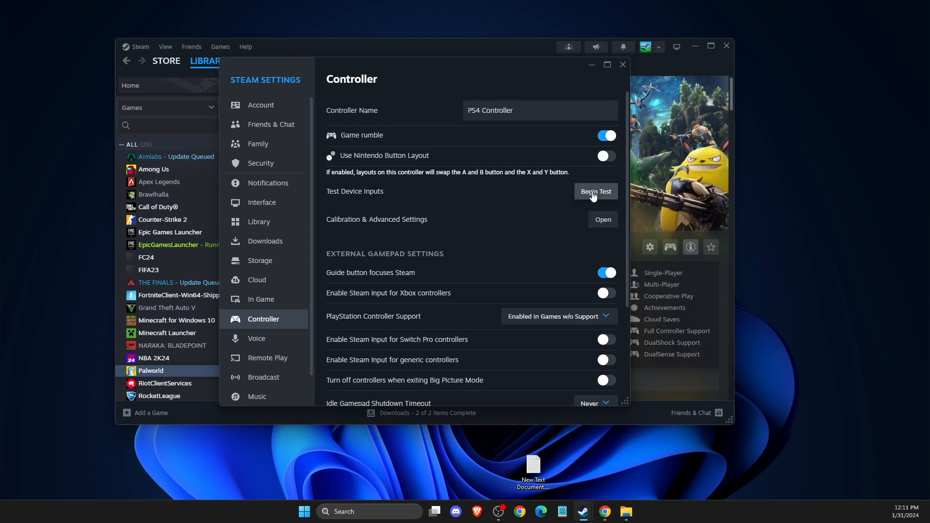
pyautogui.click(595, 191)
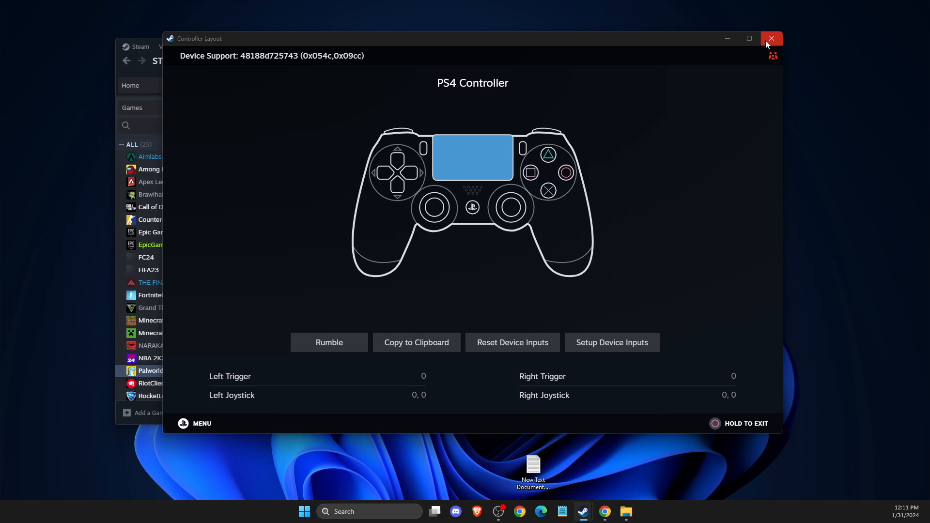
pyautogui.click(771, 38)
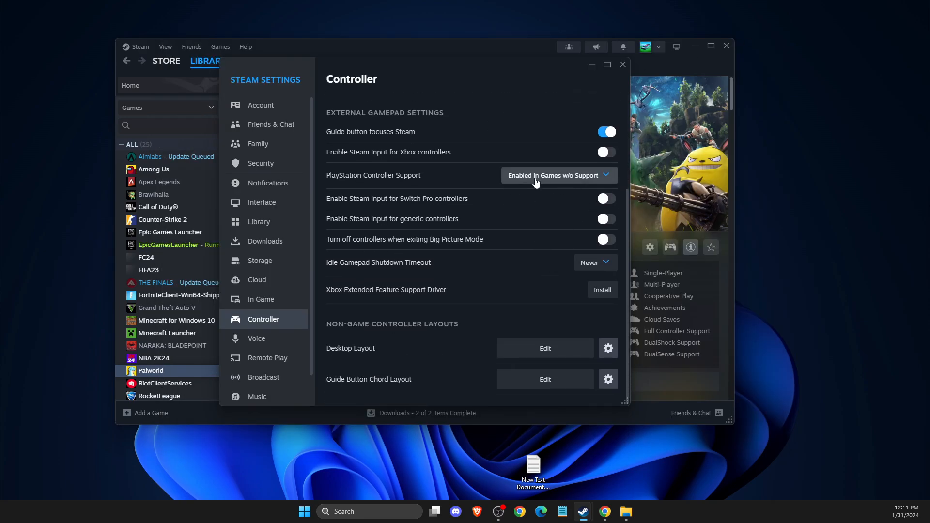
# Review PlayStation Controller Support and Idle Gamepad Shutdown Timeout unchanged, then close Steam Settings.
pyautogui.click(557, 175)
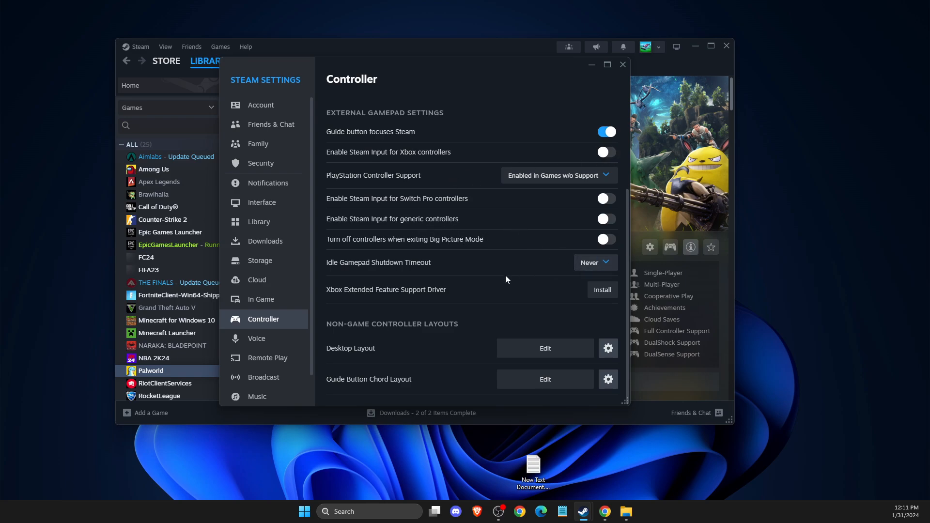
pyautogui.moveTo(397, 271)
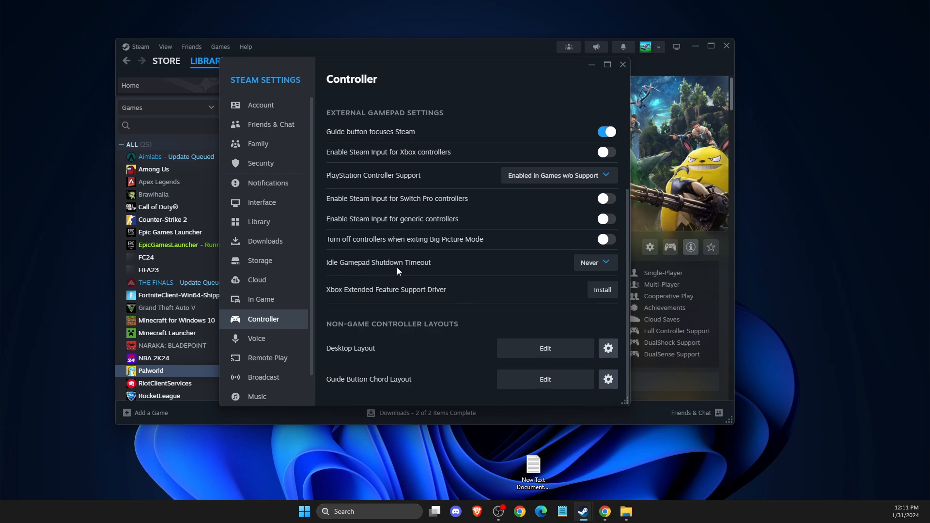
pyautogui.click(594, 263)
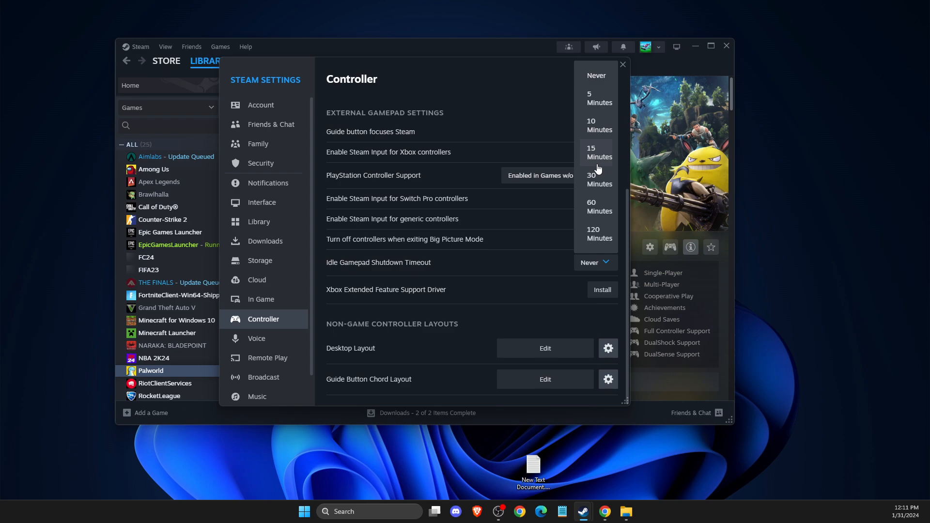
pyautogui.moveTo(601, 146)
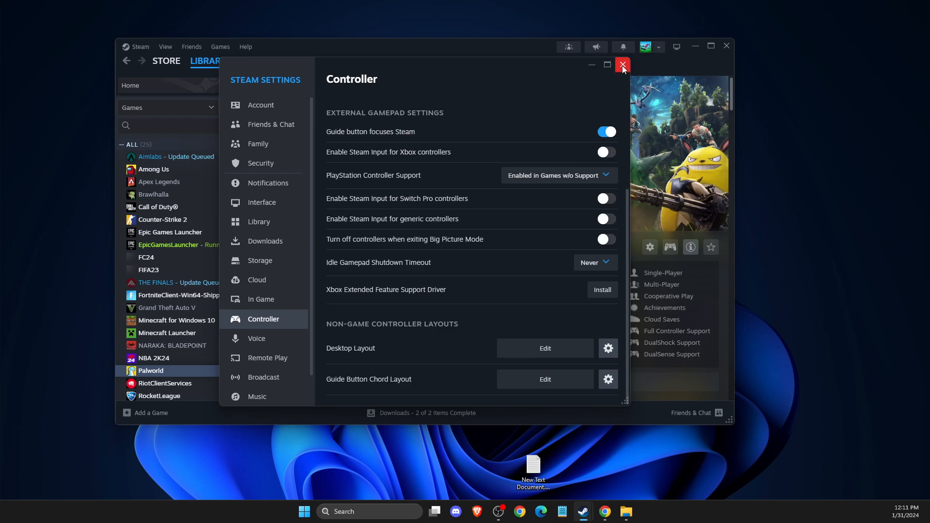
pyautogui.click(623, 65)
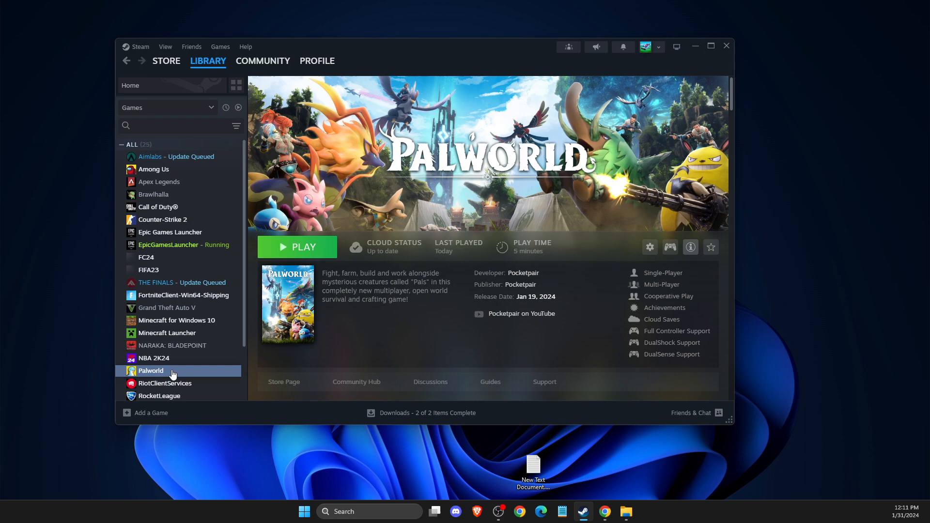
# Show Palworld's Properties at the Controller page with its Steam Input override.
pyautogui.click(649, 247)
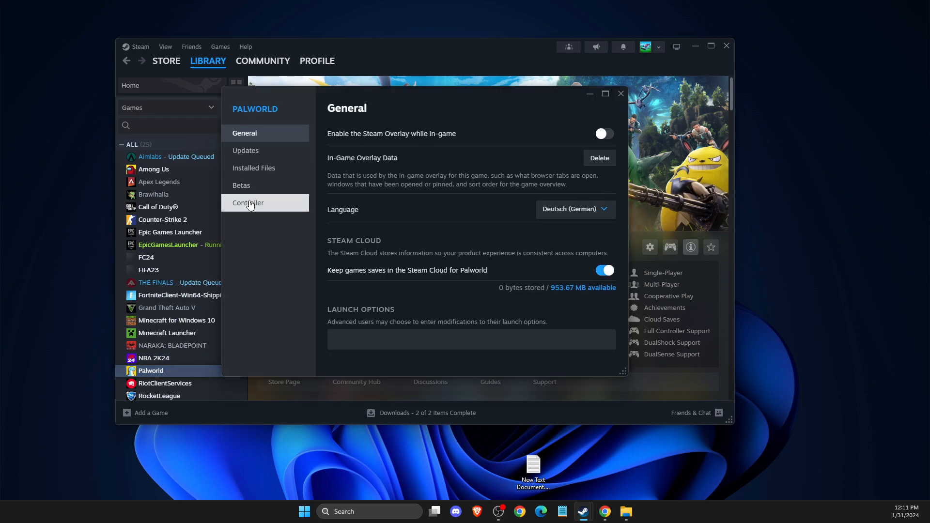
pyautogui.click(247, 203)
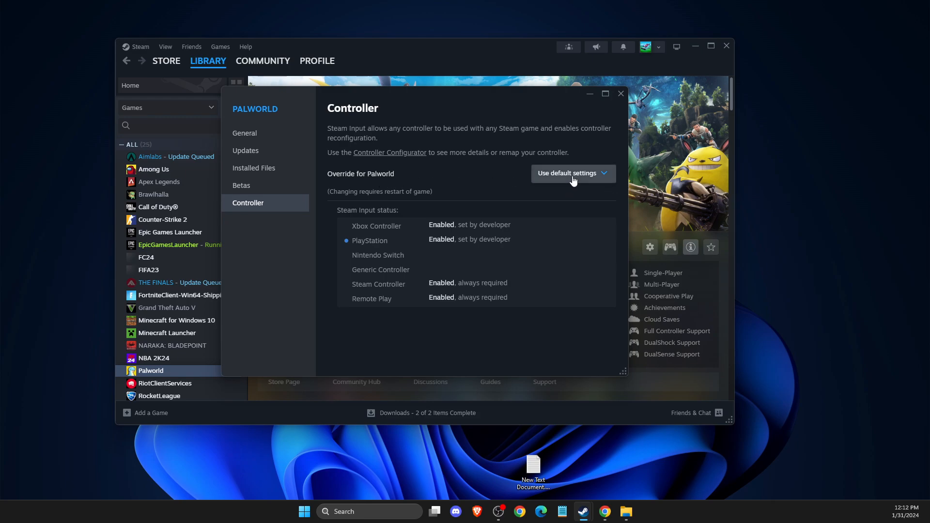
# Set Override for Palworld to Enable Steam Input and close the Properties window.
pyautogui.click(572, 173)
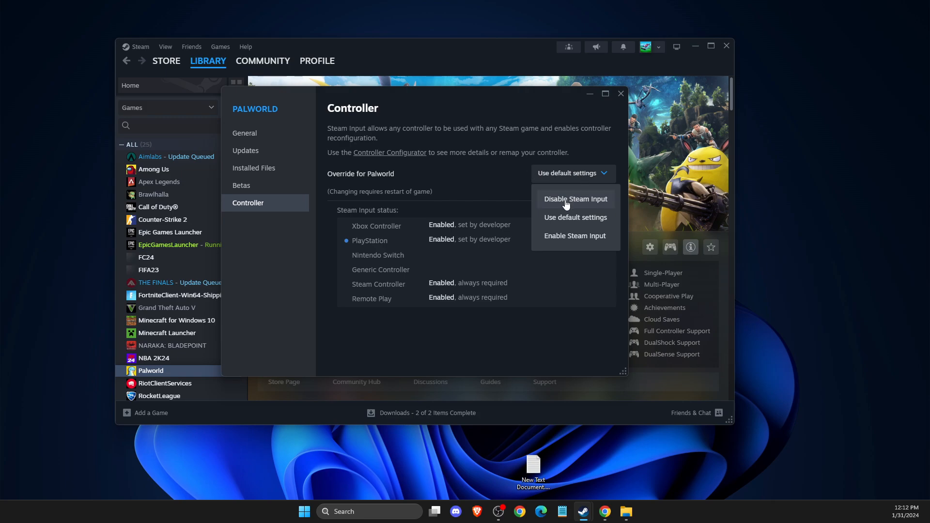
pyautogui.click(575, 198)
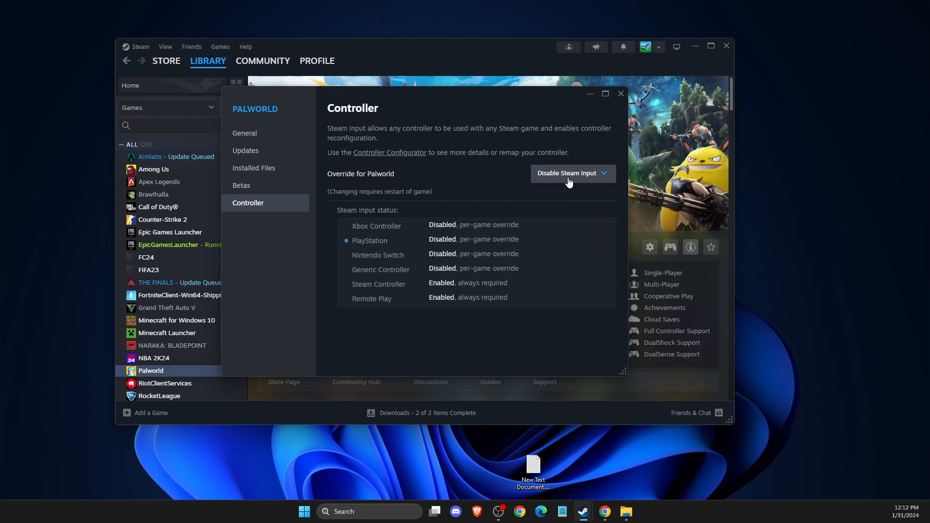
pyautogui.click(572, 172)
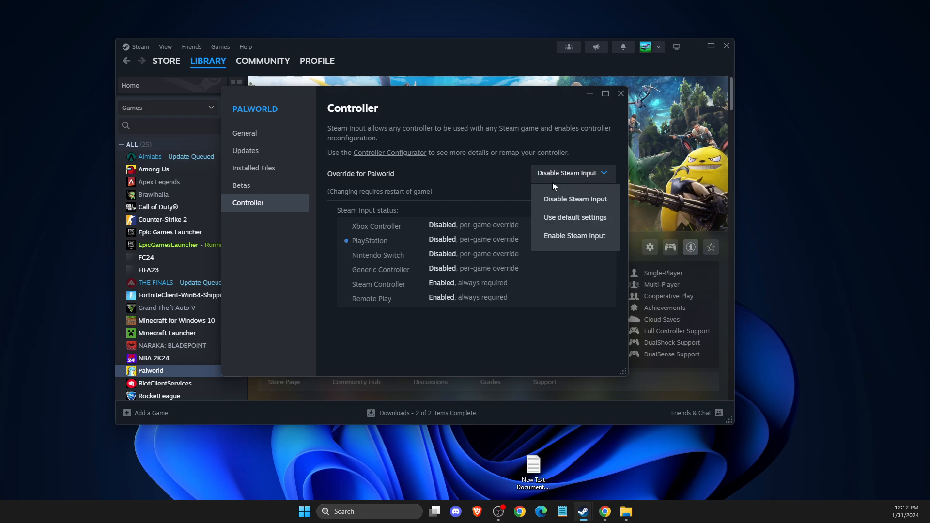
pyautogui.click(574, 235)
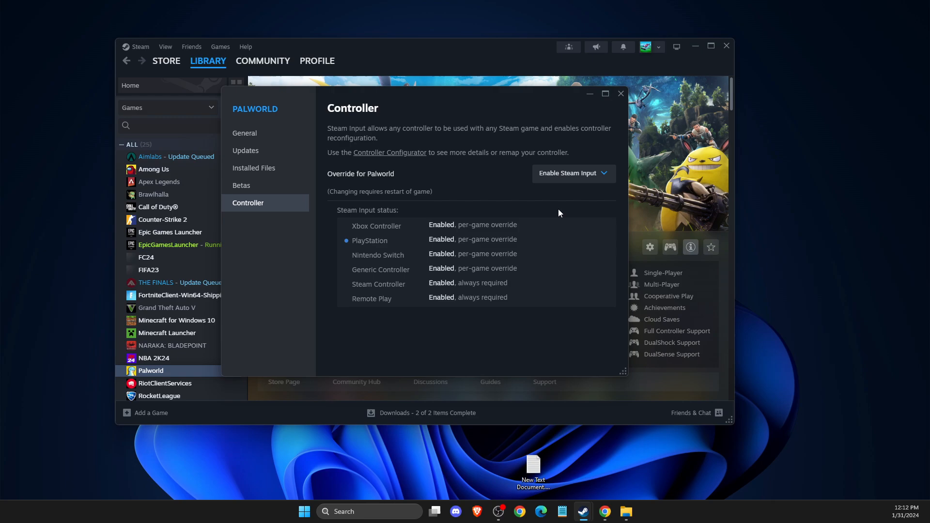
pyautogui.click(572, 173)
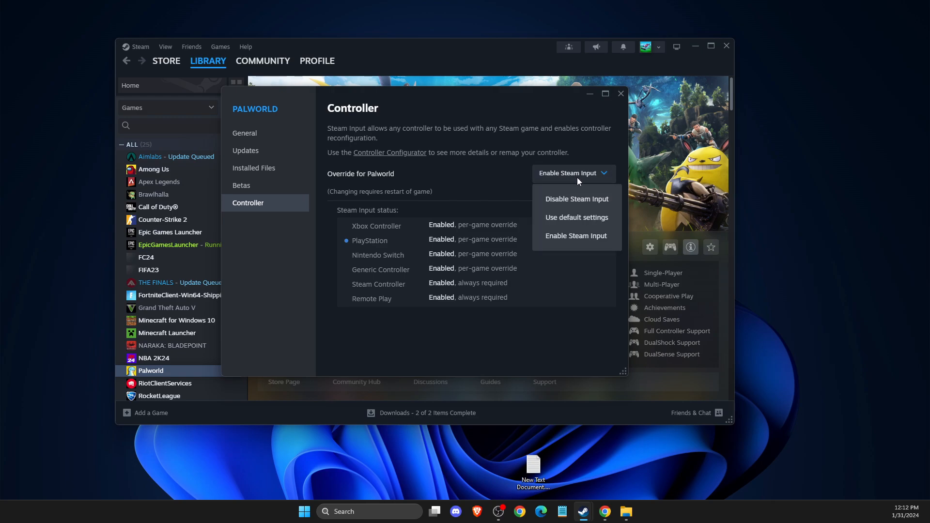
pyautogui.moveTo(562, 184)
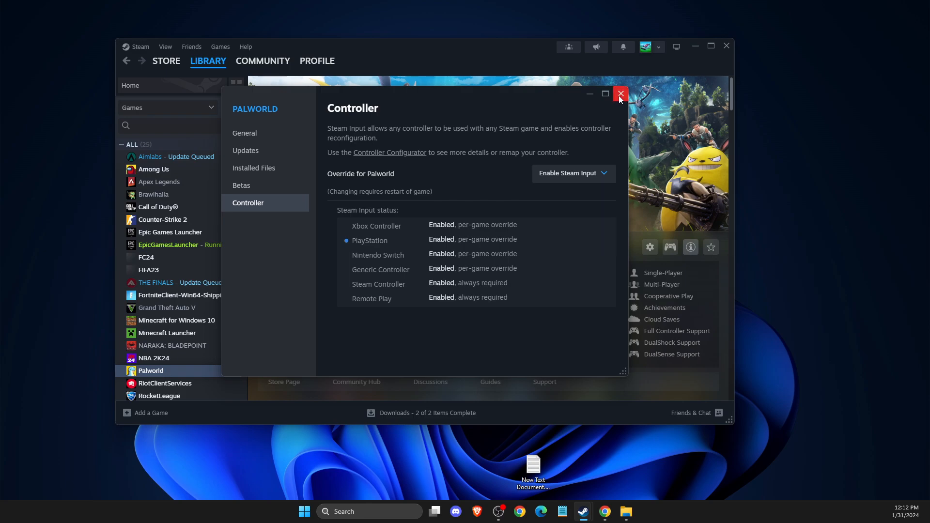
pyautogui.click(620, 94)
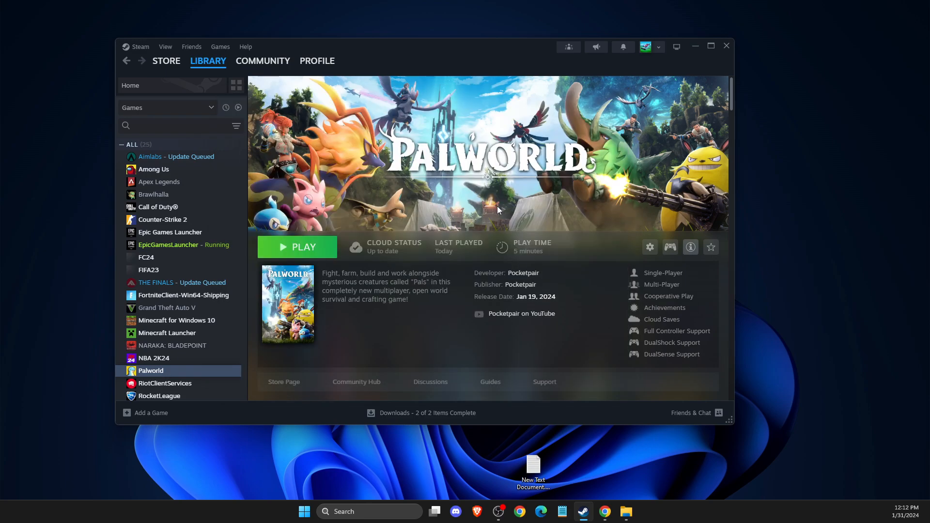